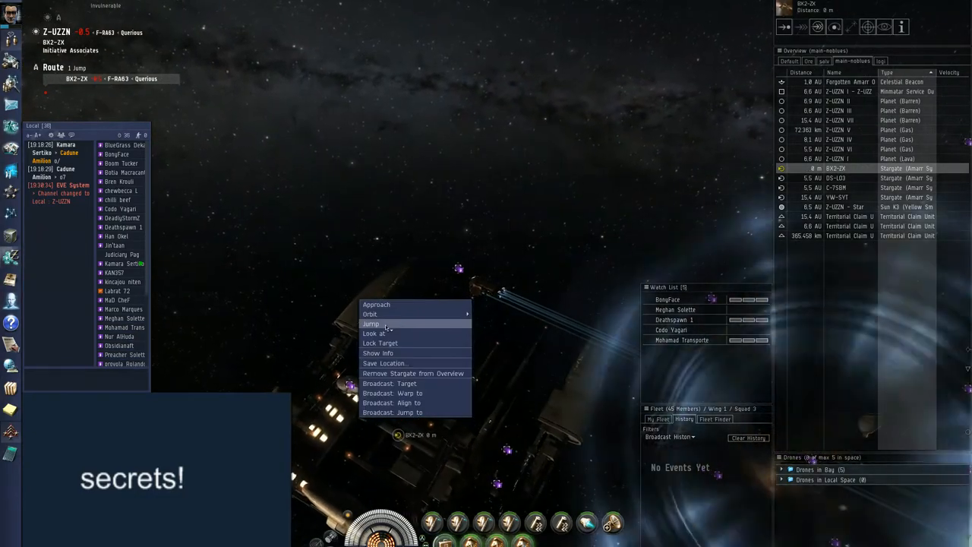
Step: Order the ship to jump through the BKJ-2R stargate toward F-8843 via the context menu's Jump
click(371, 324)
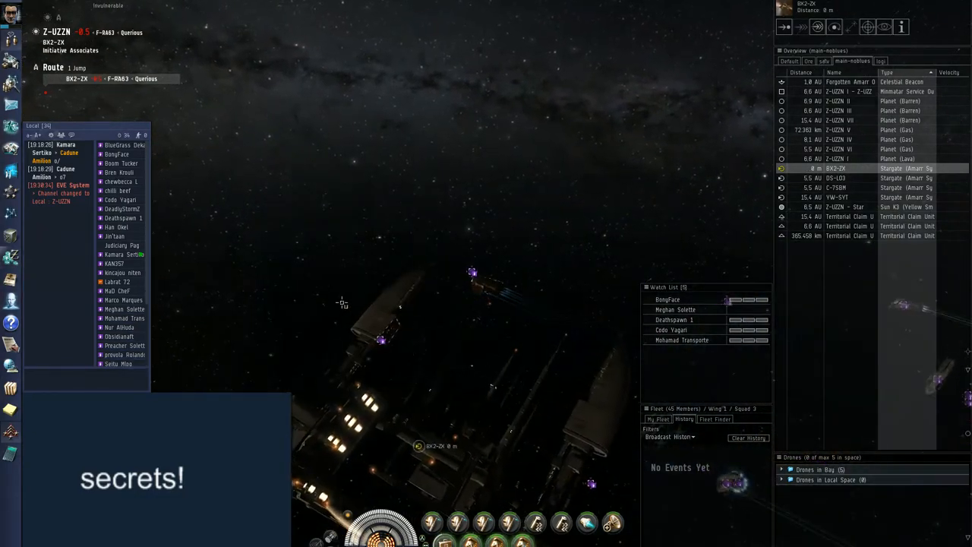